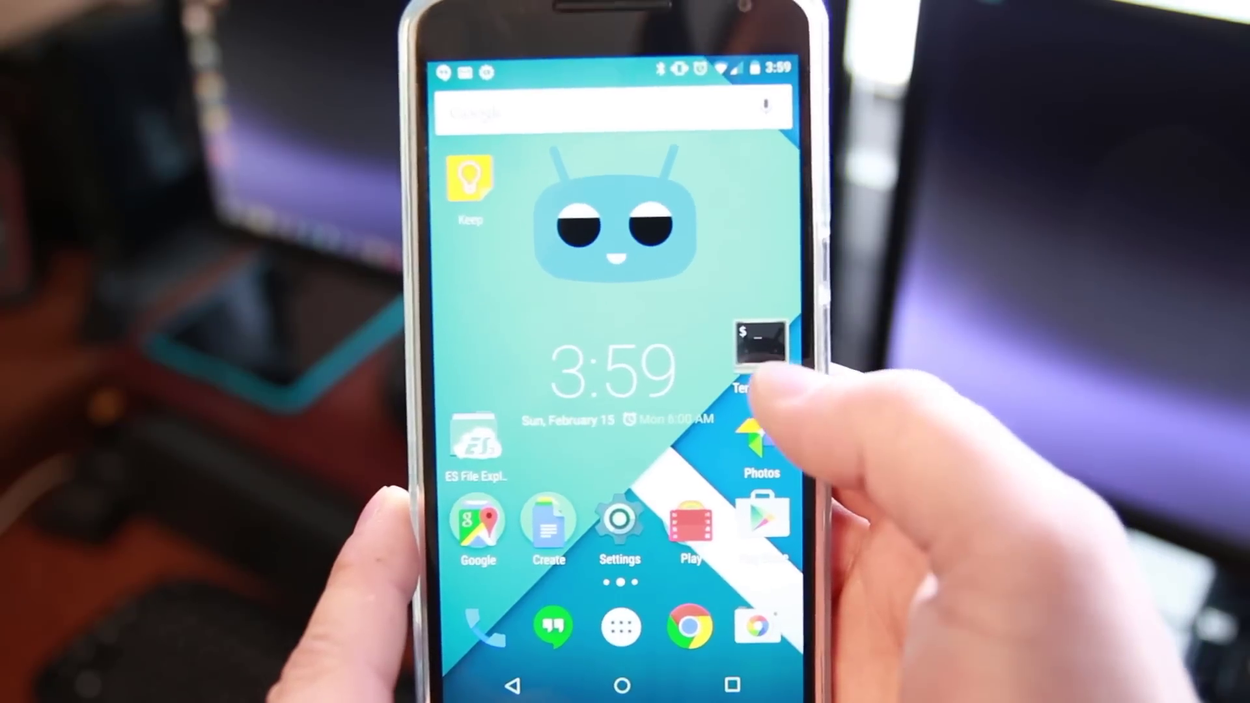
Launch Terminal Emulator from the home screen to get a phone shell.
click(756, 336)
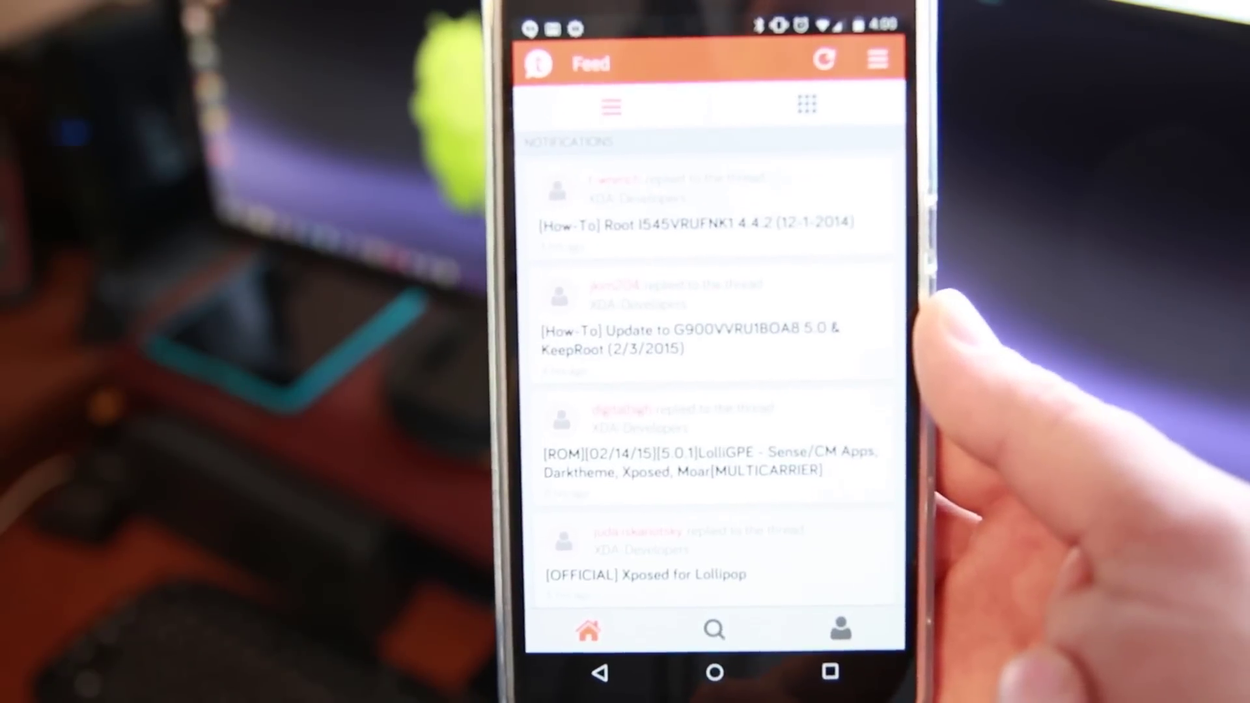
Scroll the Xposed for Lollipop thread down to its framework and installer downloads.
scroll(down, 3)
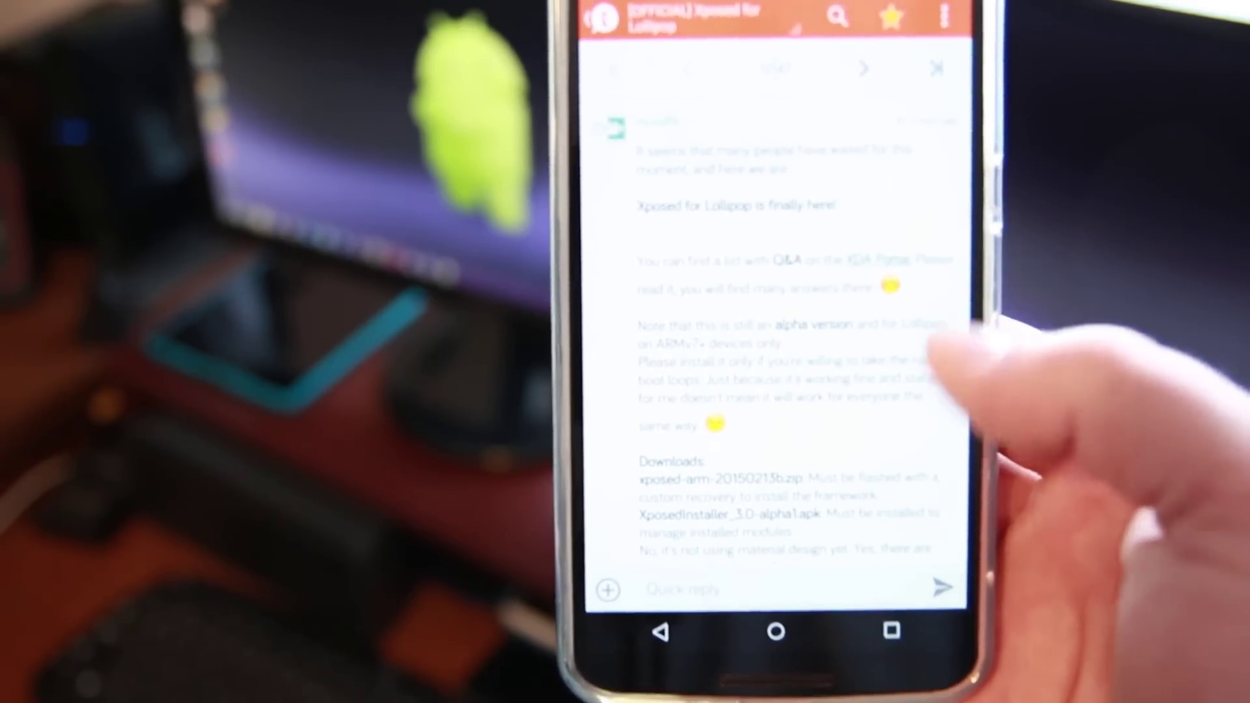
scroll(down, 3)
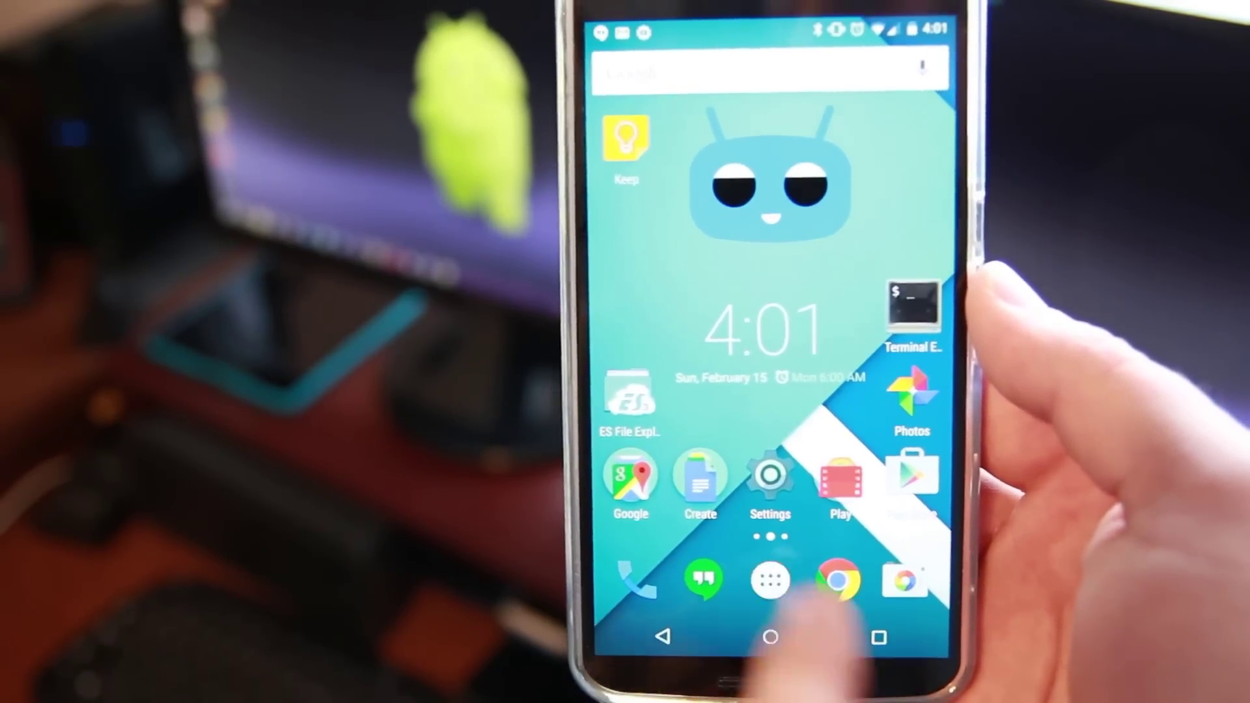
Show the app drawer and swipe through the installed apps.
click(770, 586)
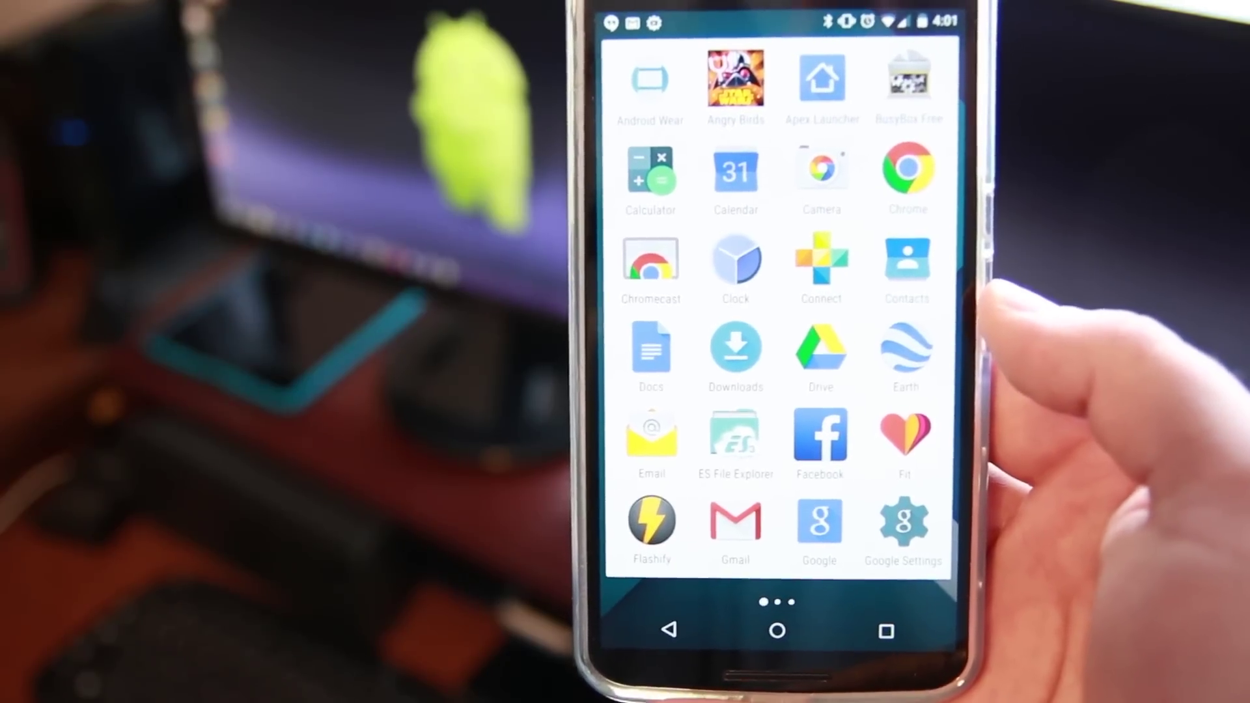
scroll(left, 3)
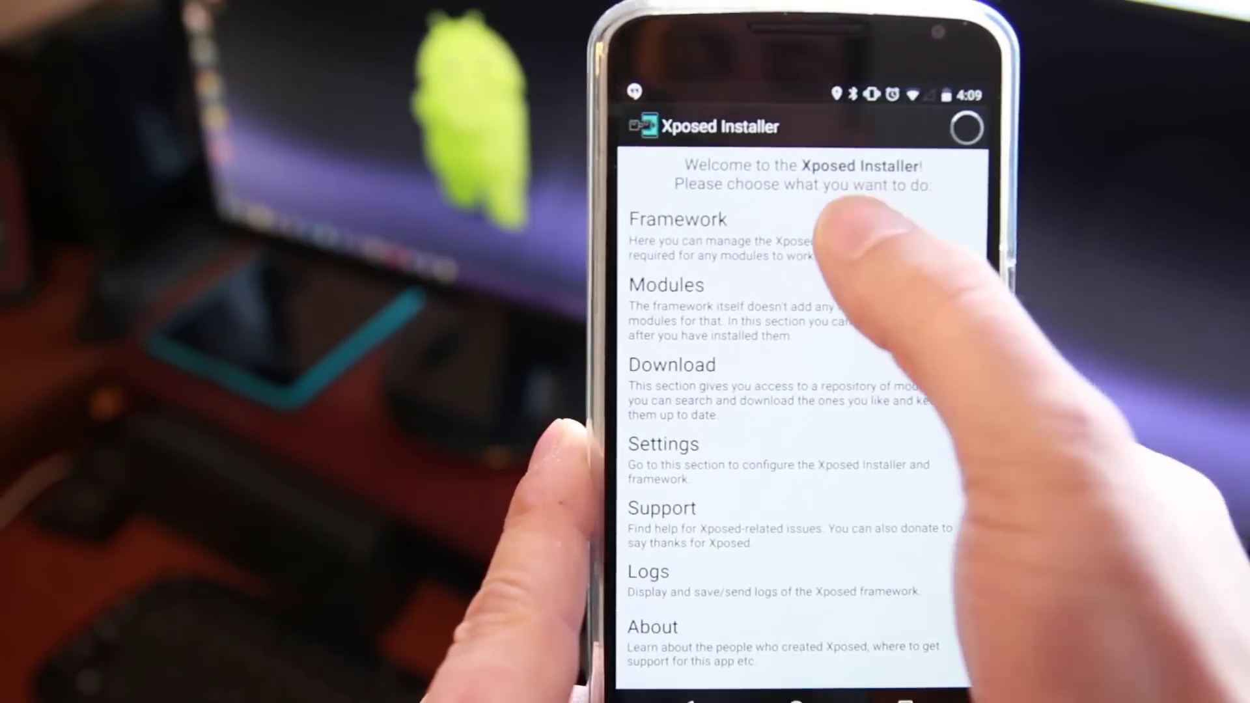
Enter the Framework section and dismiss the Be careful! backup warning.
click(666, 219)
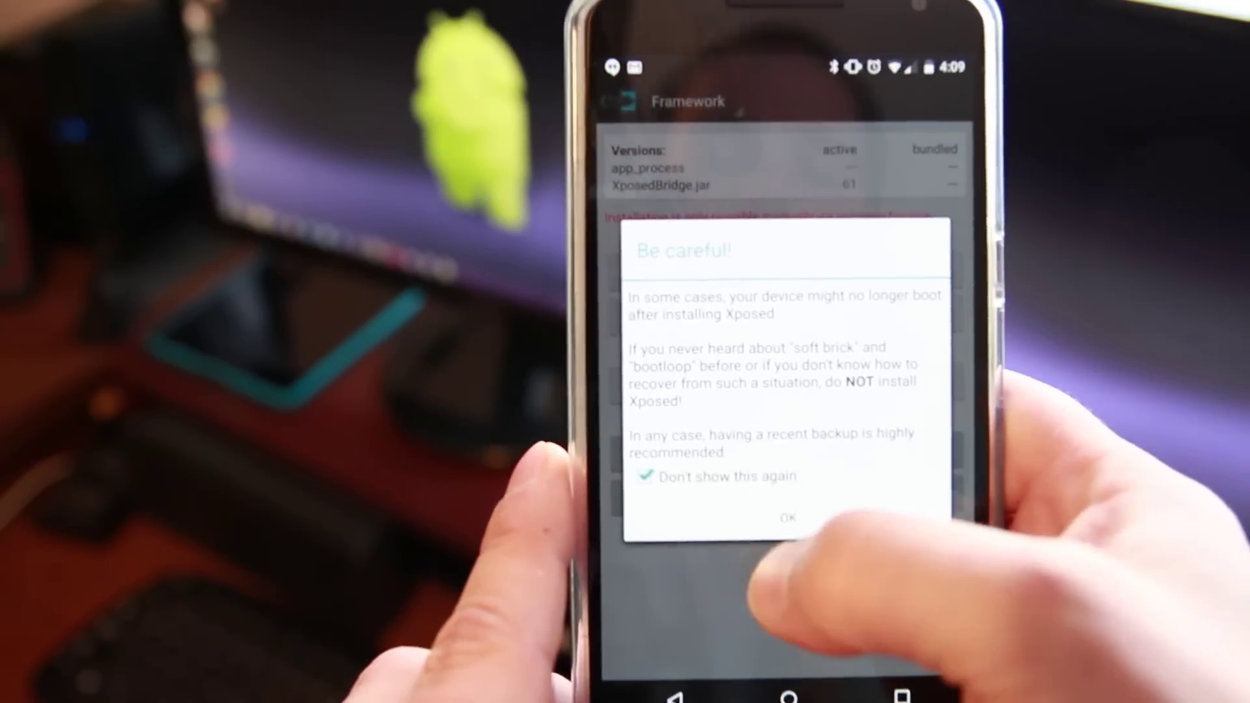
click(788, 518)
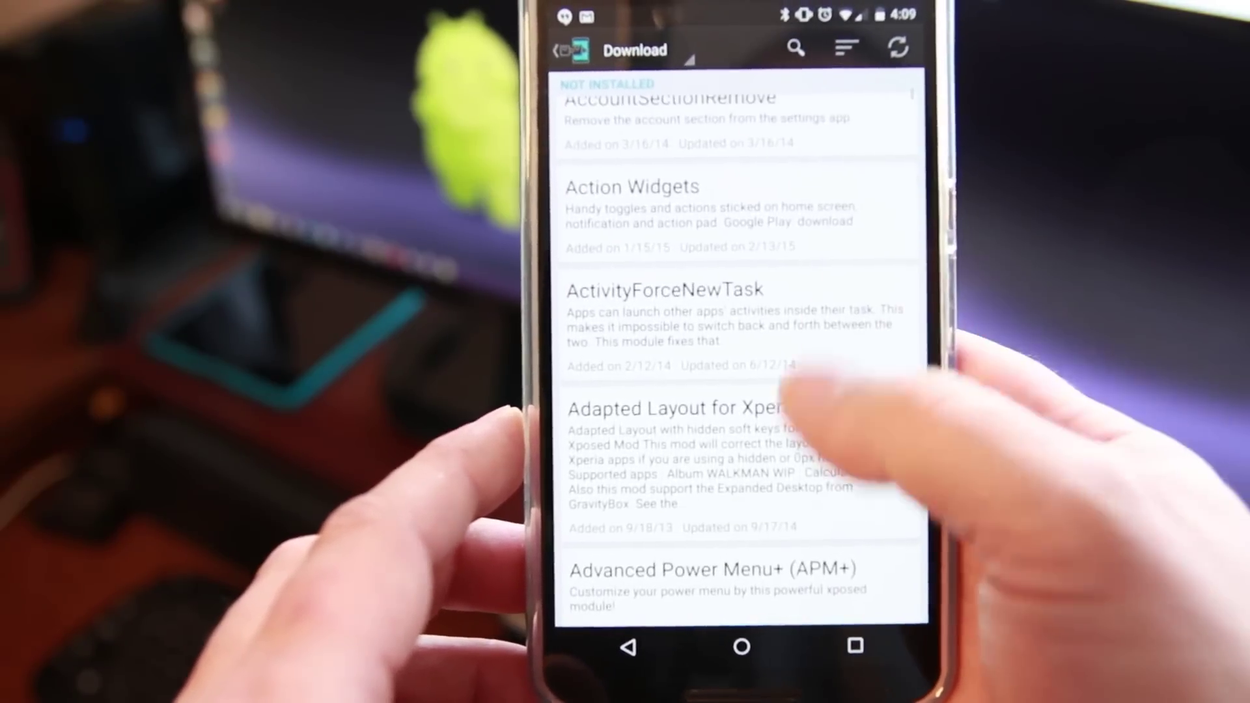
Scroll the NOT INSTALLED module list to entries like Allow Fullscreen Youtube and Always Correct.
scroll(down, 3)
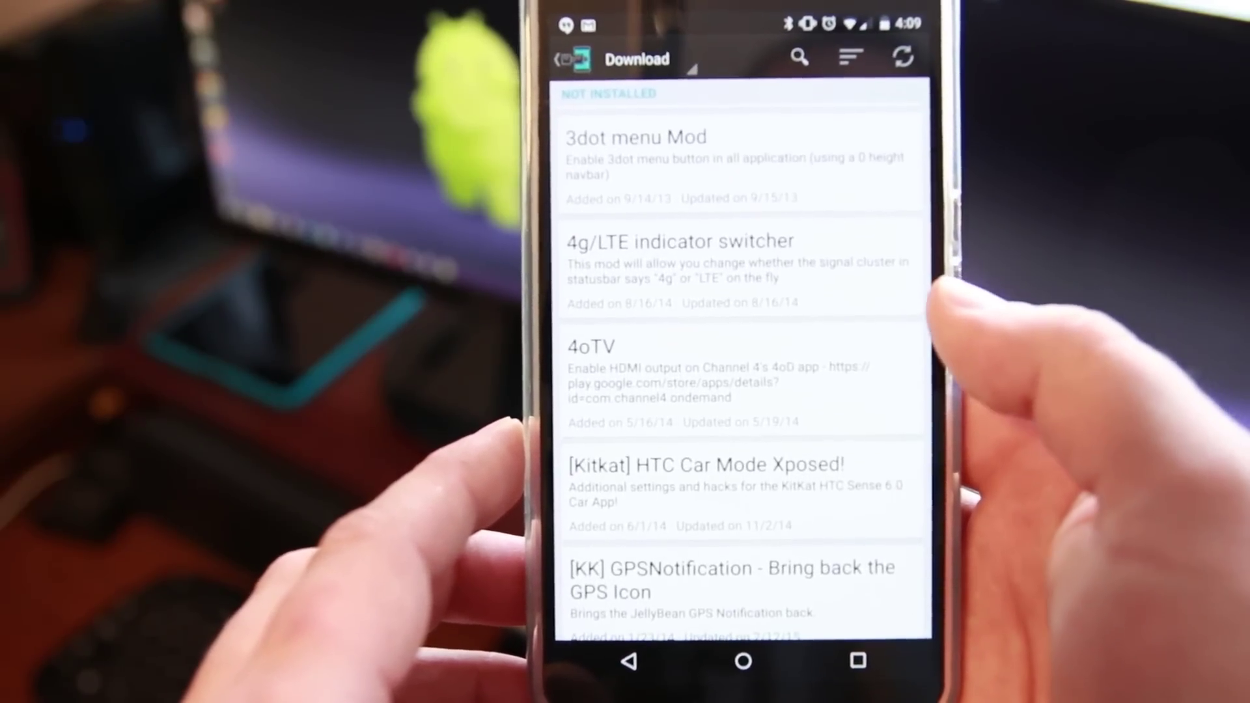
scroll(down, 3)
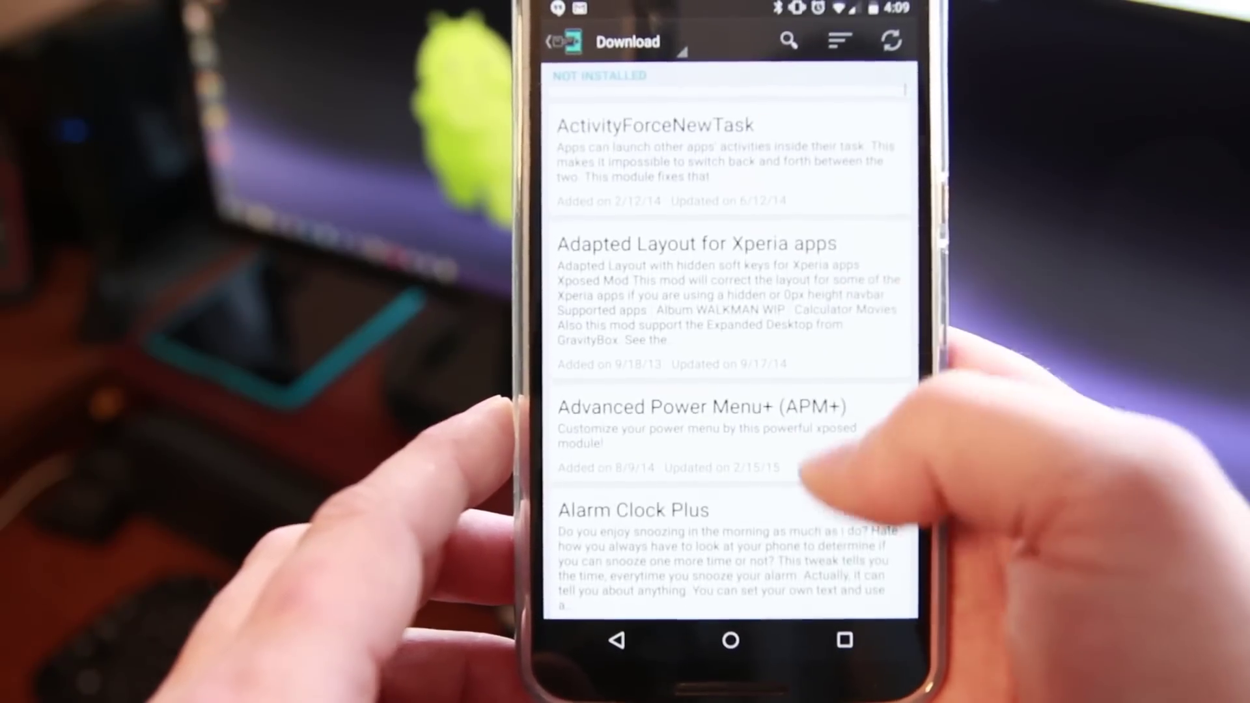
scroll(down, 3)
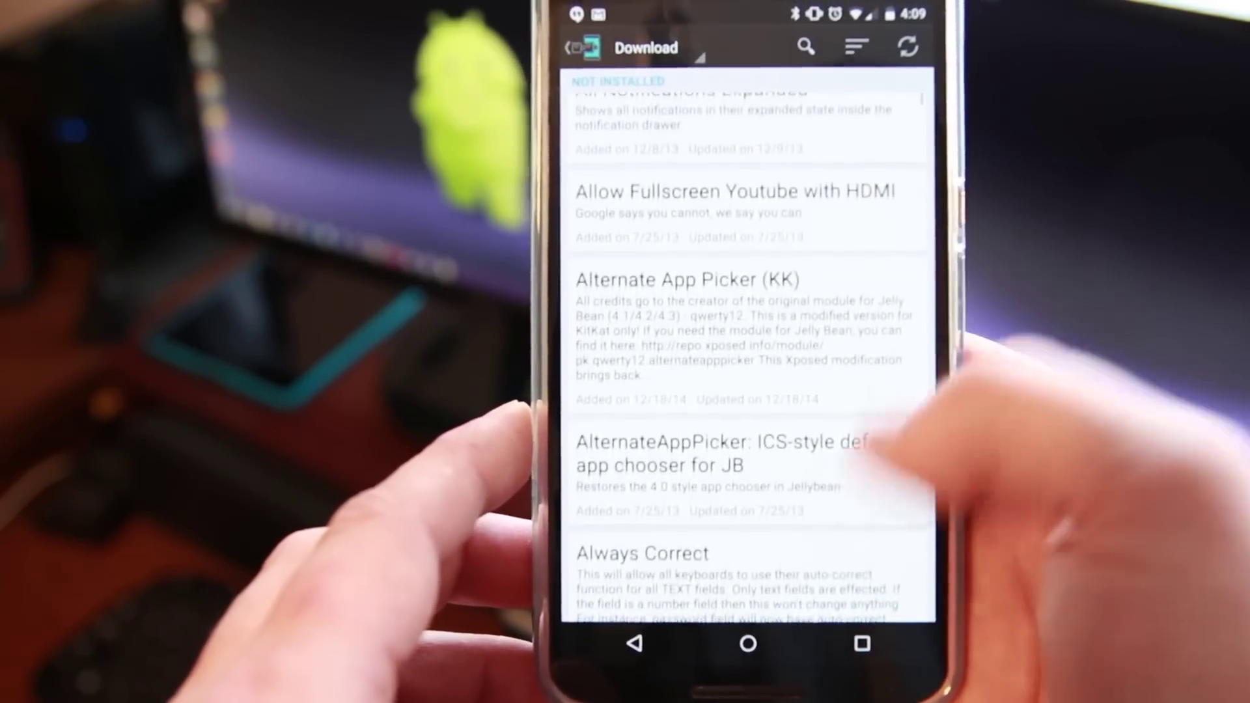